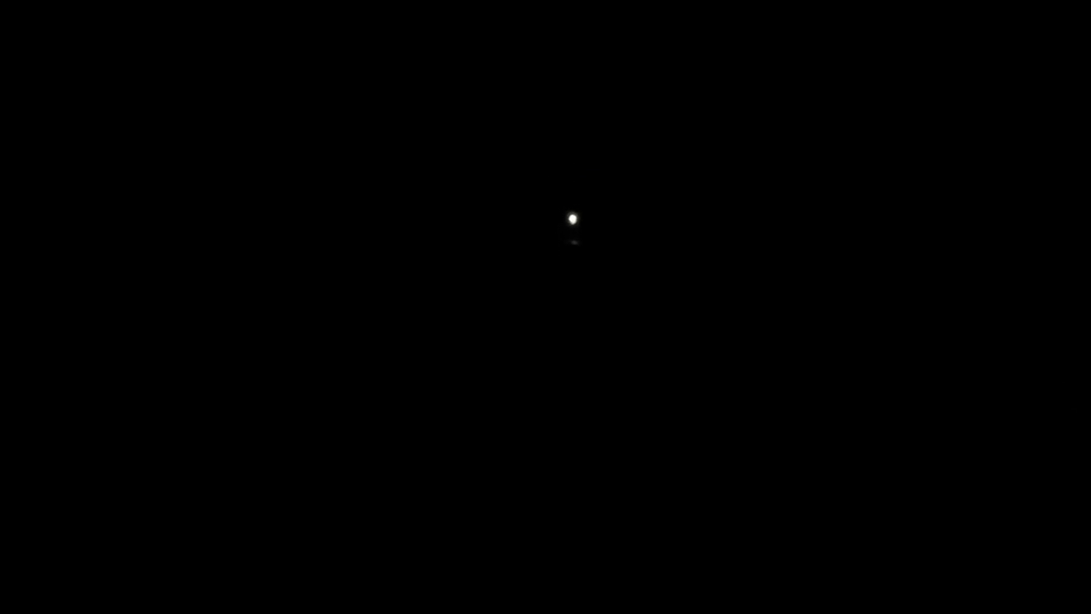
pyautogui.moveTo(551, 197)
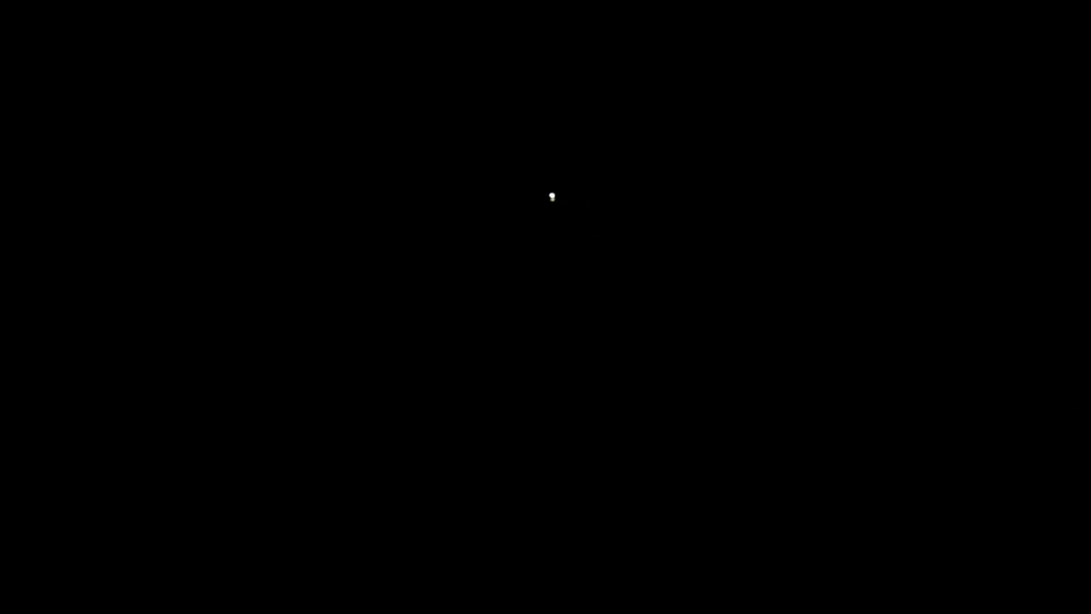